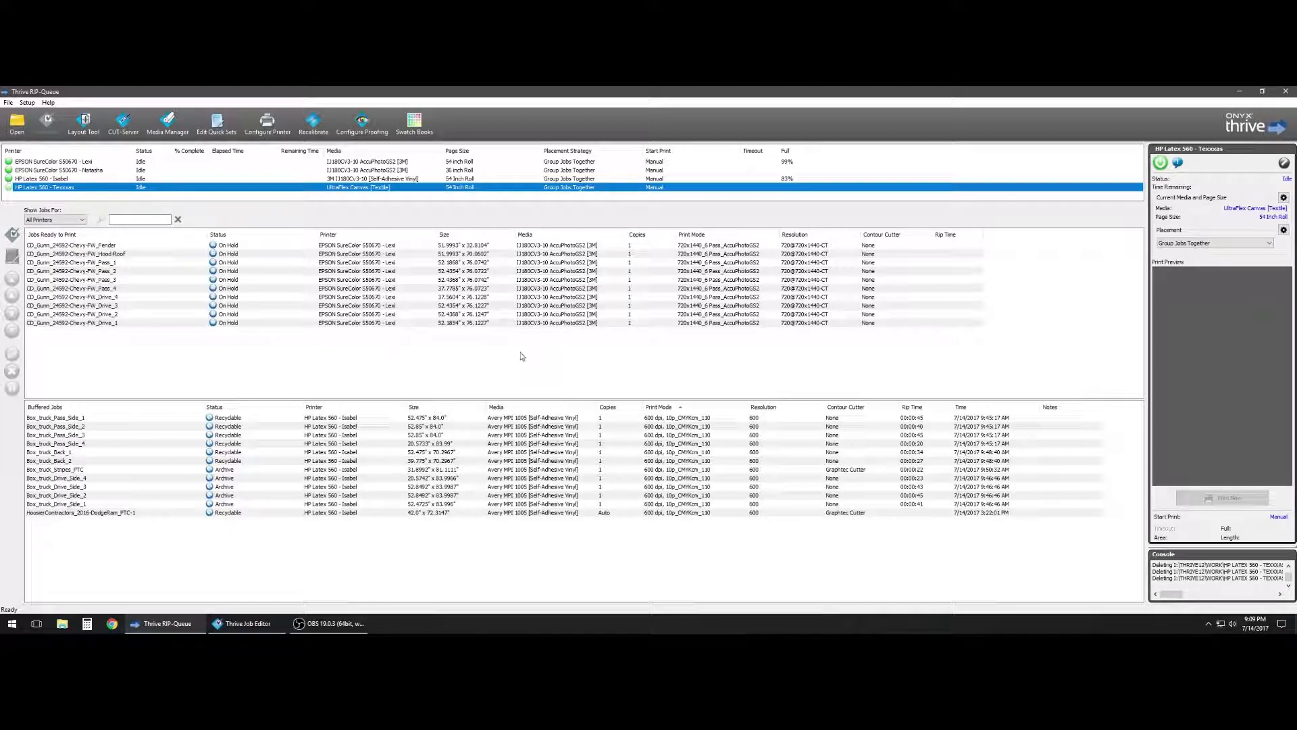
mouse_move(417, 352)
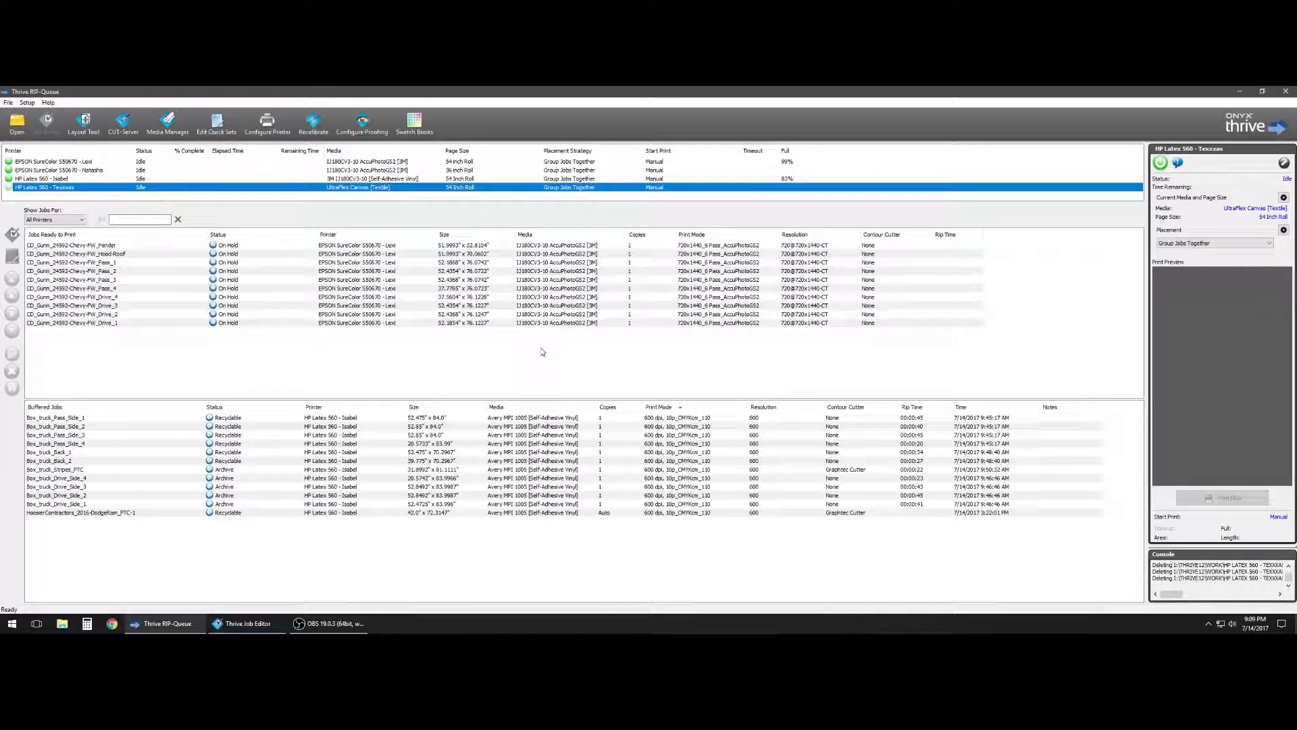
mouse_move(529, 354)
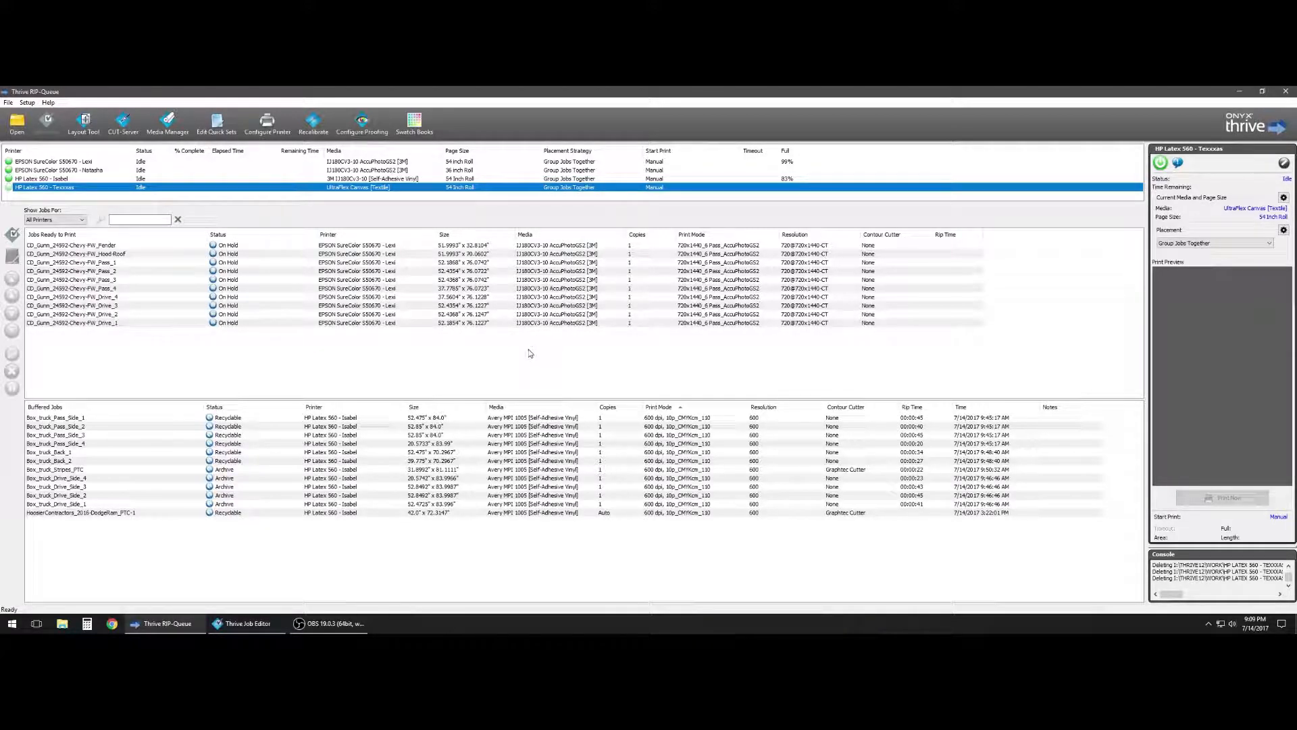
mouse_move(589, 362)
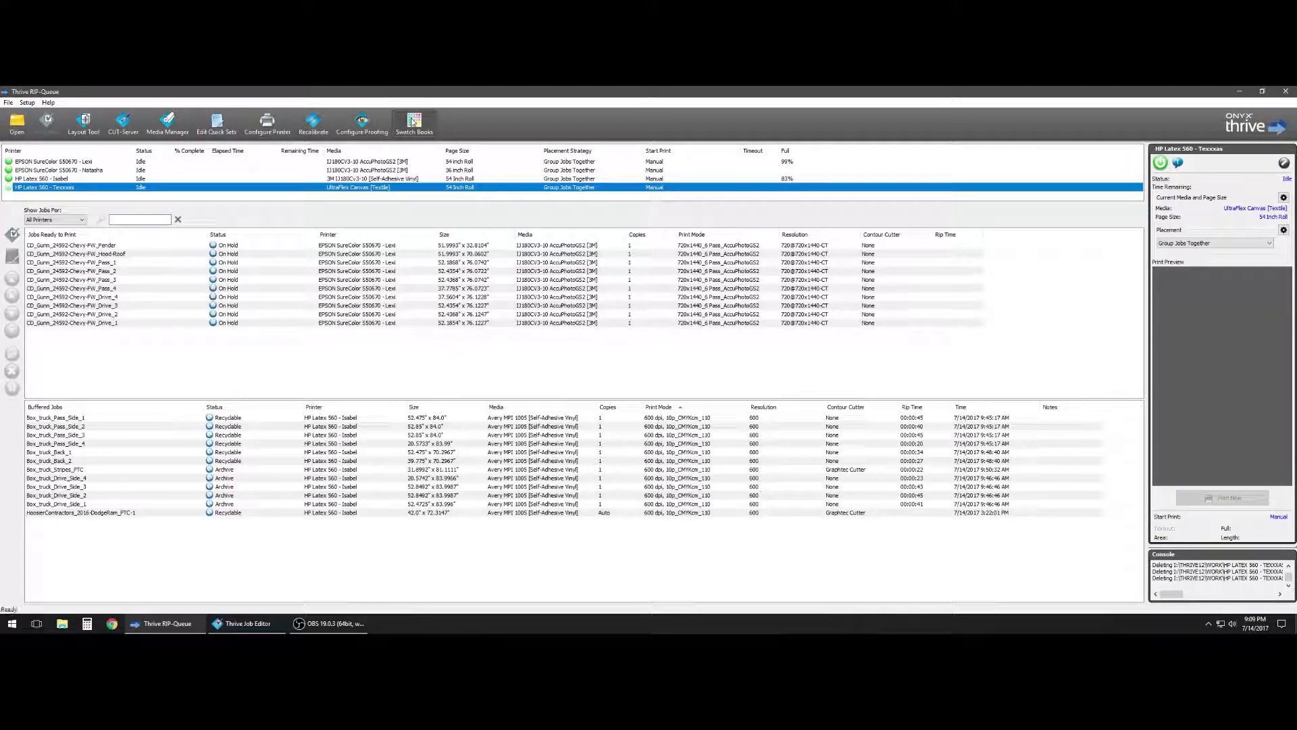
Bring up Swatch Books showing Lab source colour L 100, a 0, b 0 with device CMYK values.
click(413, 120)
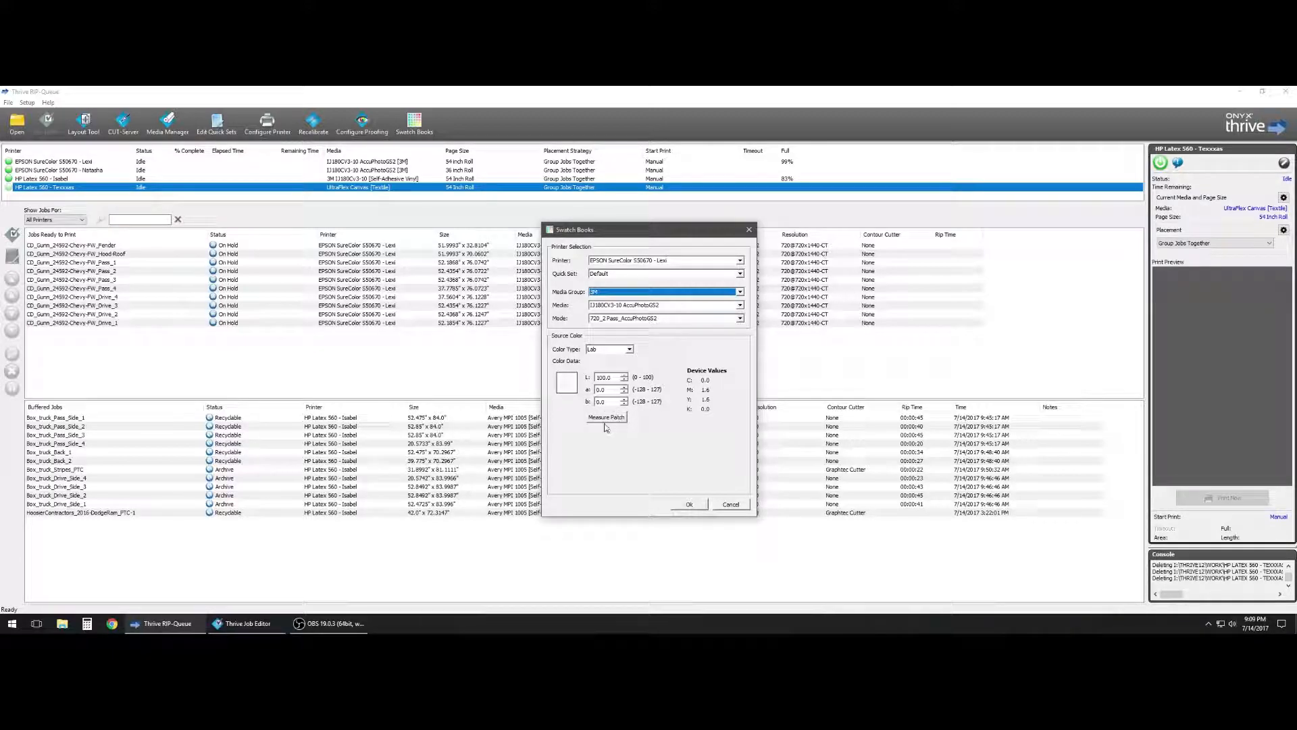
mouse_move(605, 423)
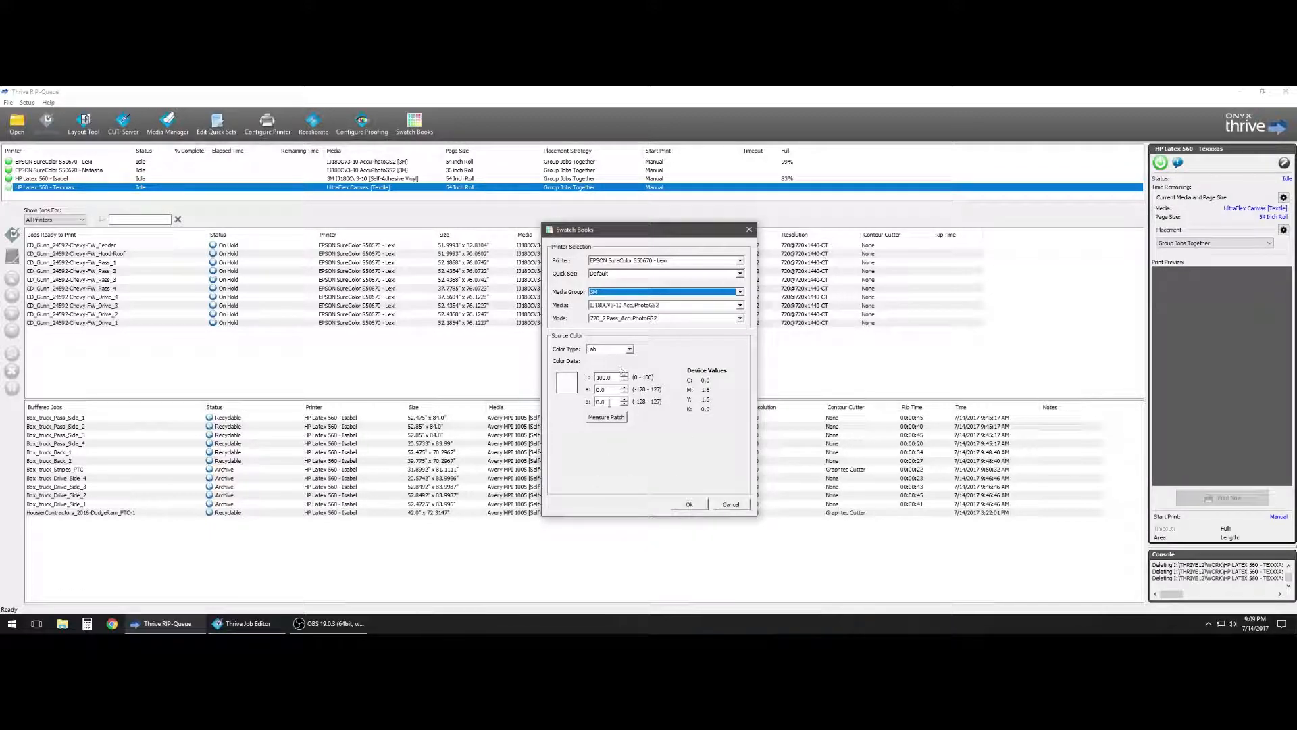
mouse_move(591, 442)
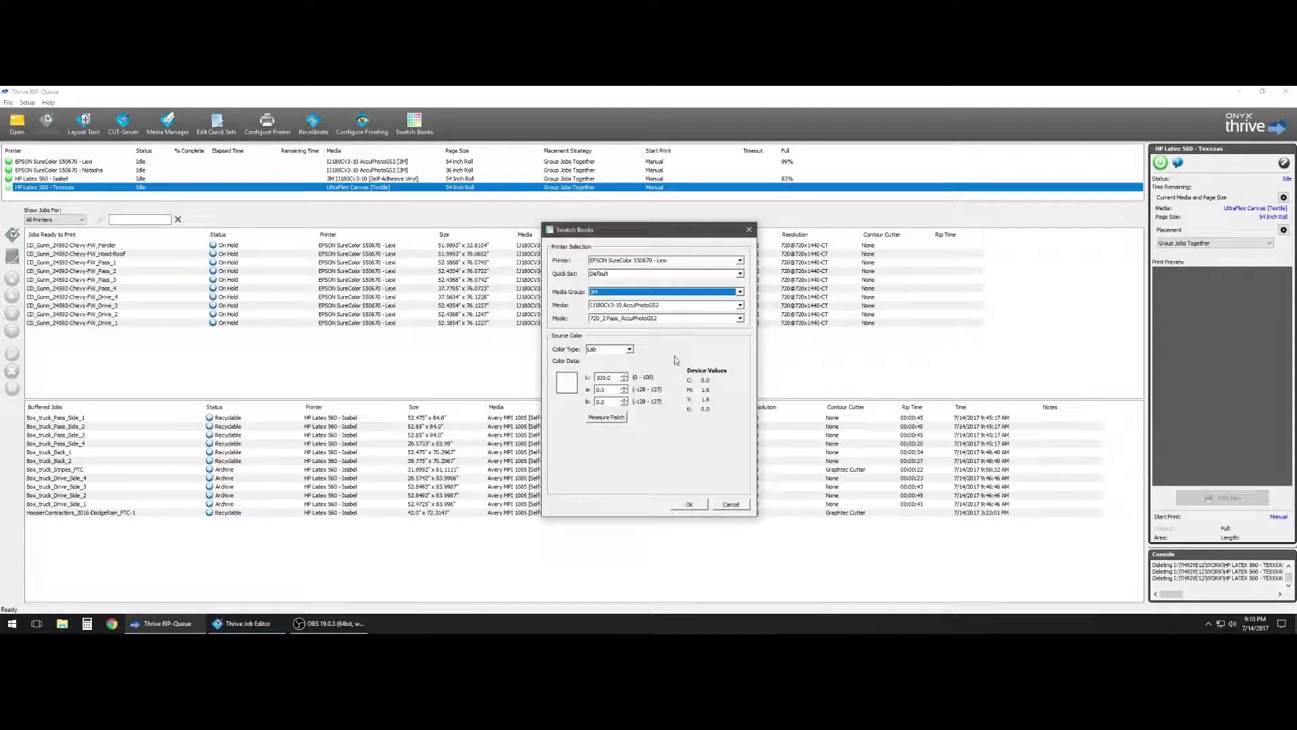
mouse_move(665, 346)
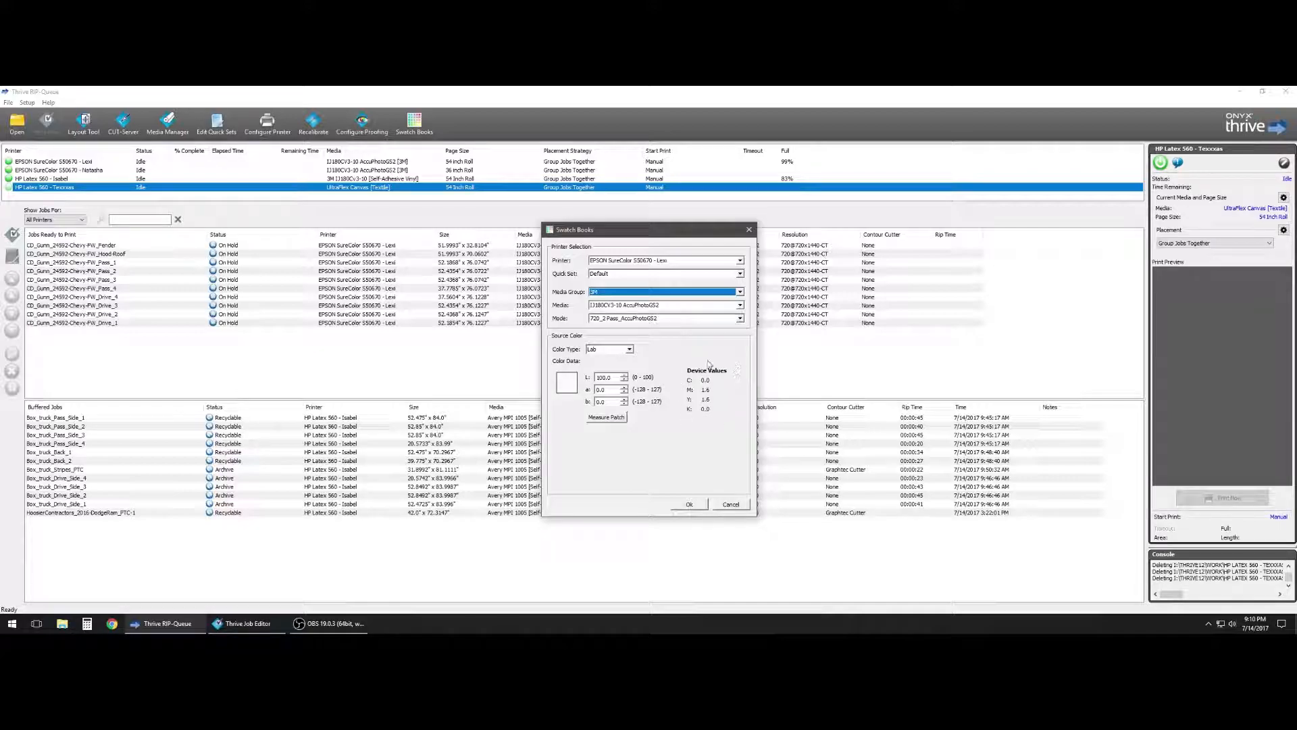
mouse_move(719, 419)
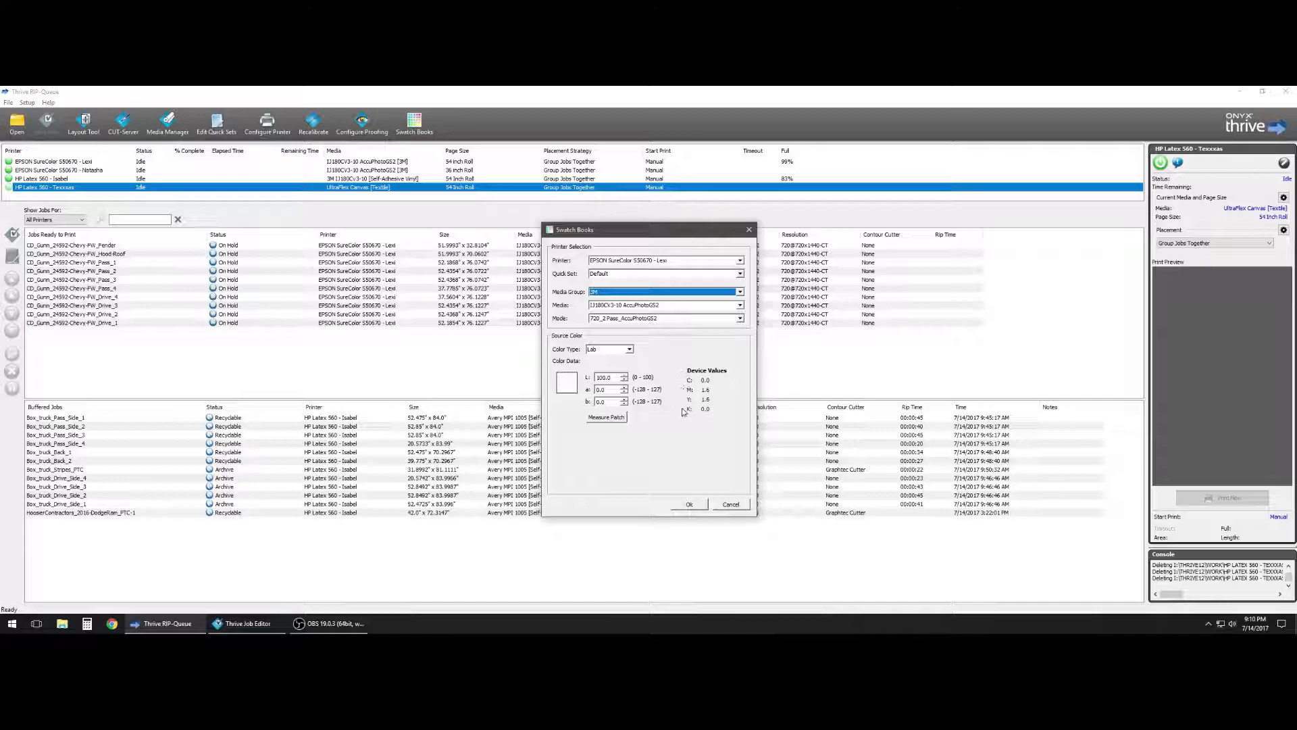
mouse_move(676, 358)
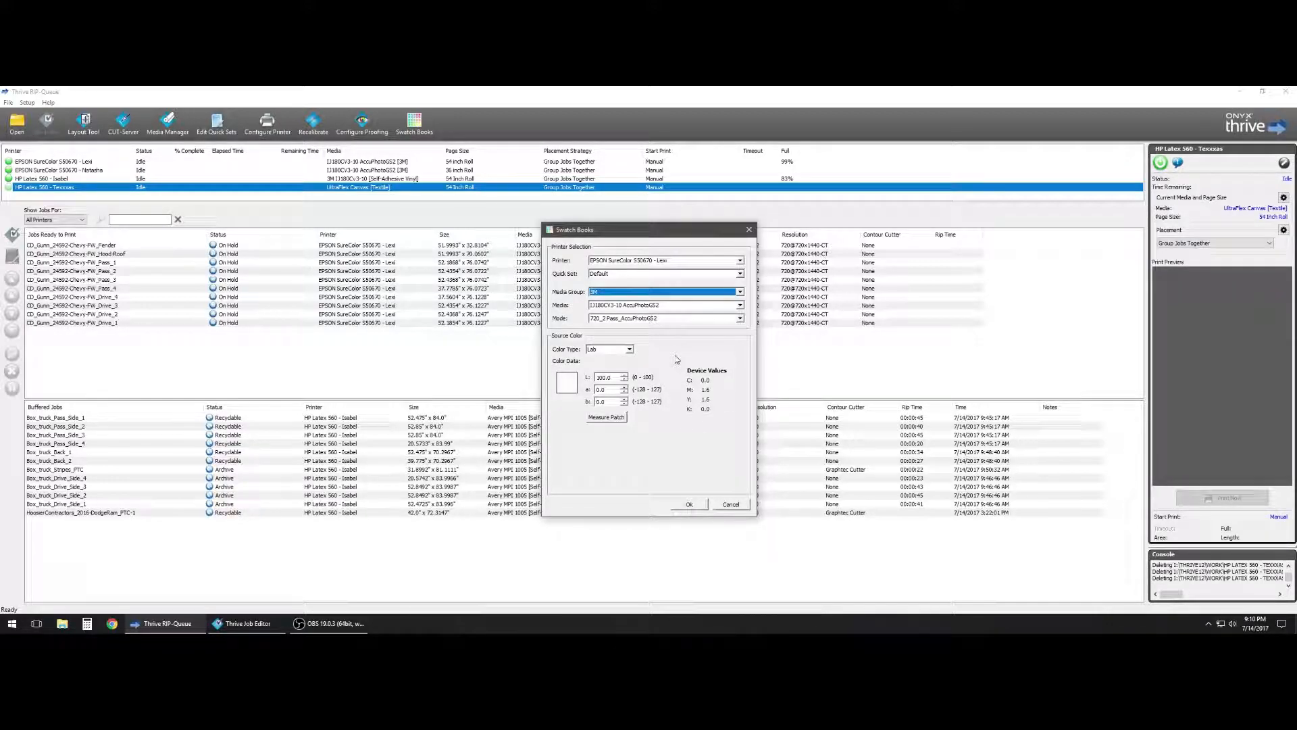